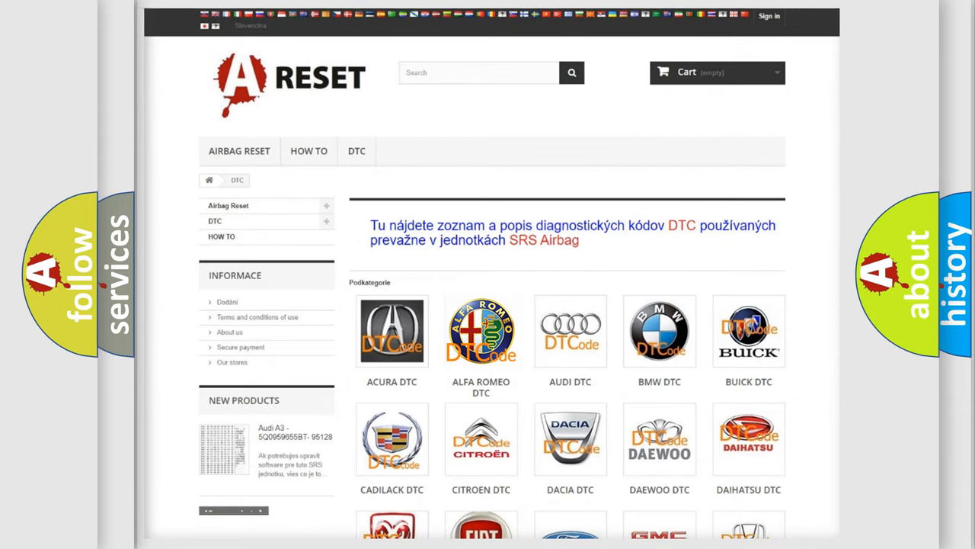
- Open the ALFA ROMEO DTC page and scroll through its diagnostic code subcategory links
left_click(481, 330)
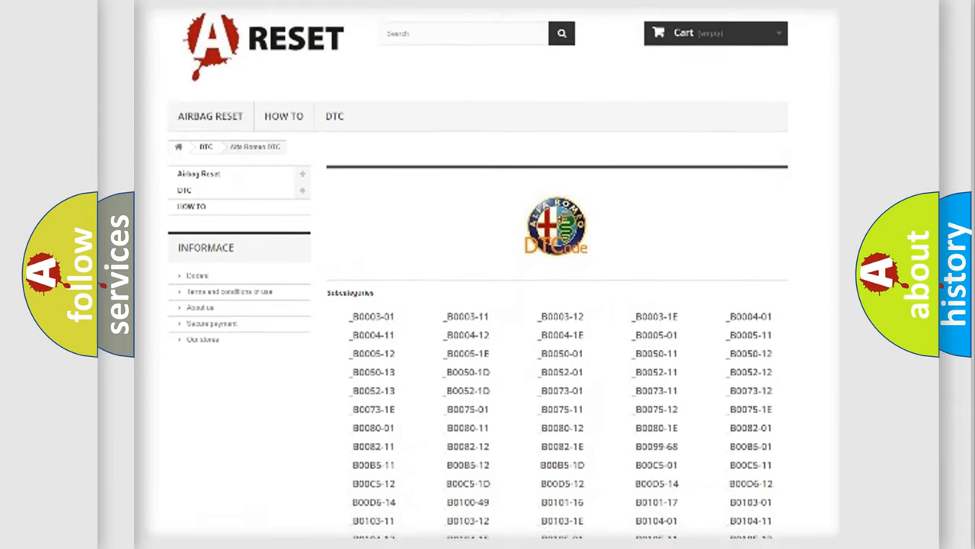
scroll("down", 3)
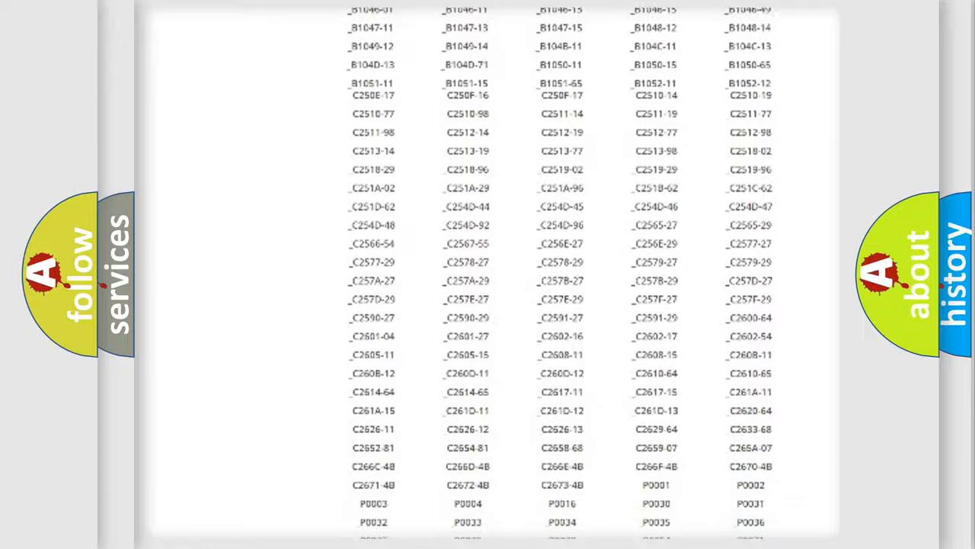